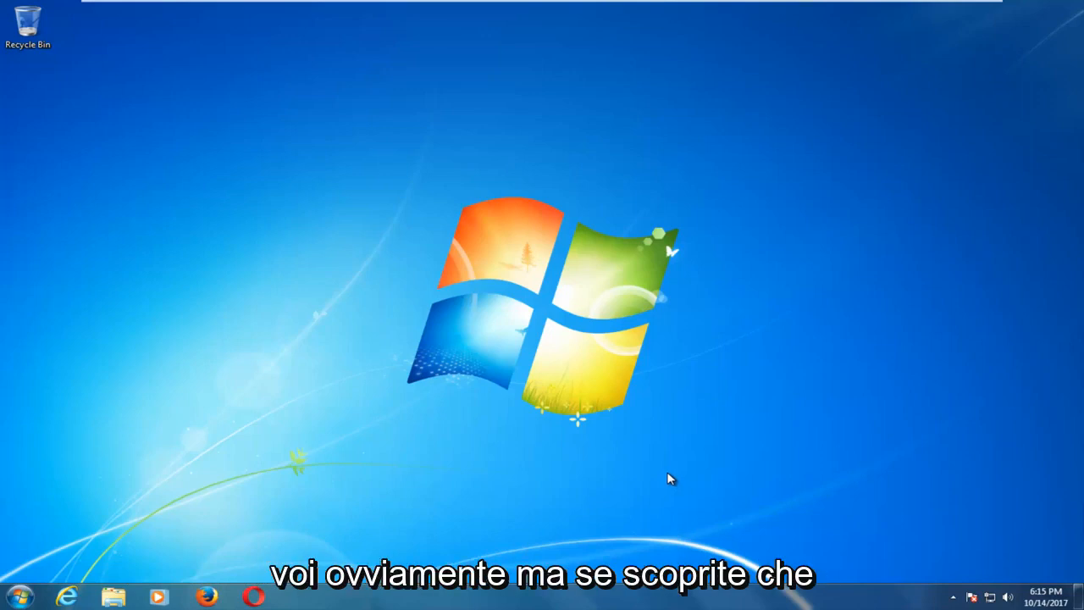
mouse_move(535, 363)
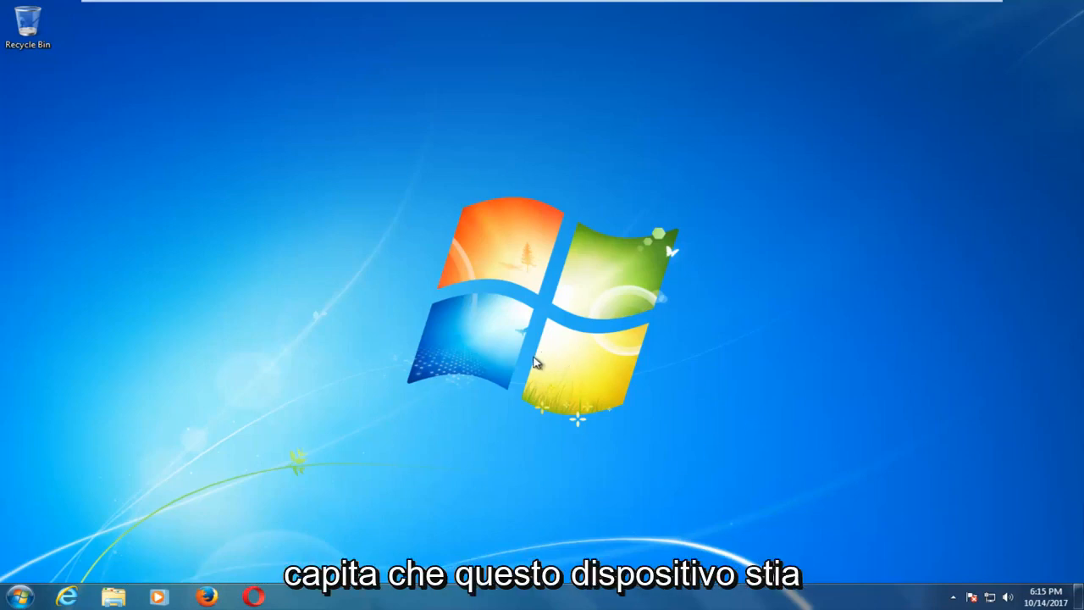
mouse_move(574, 342)
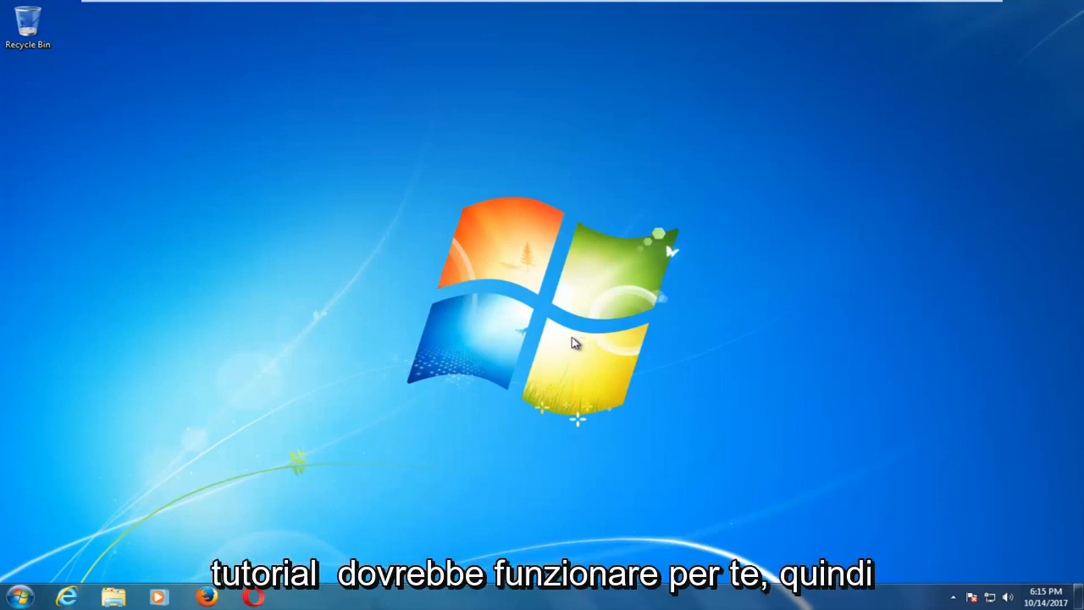
mouse_move(478, 348)
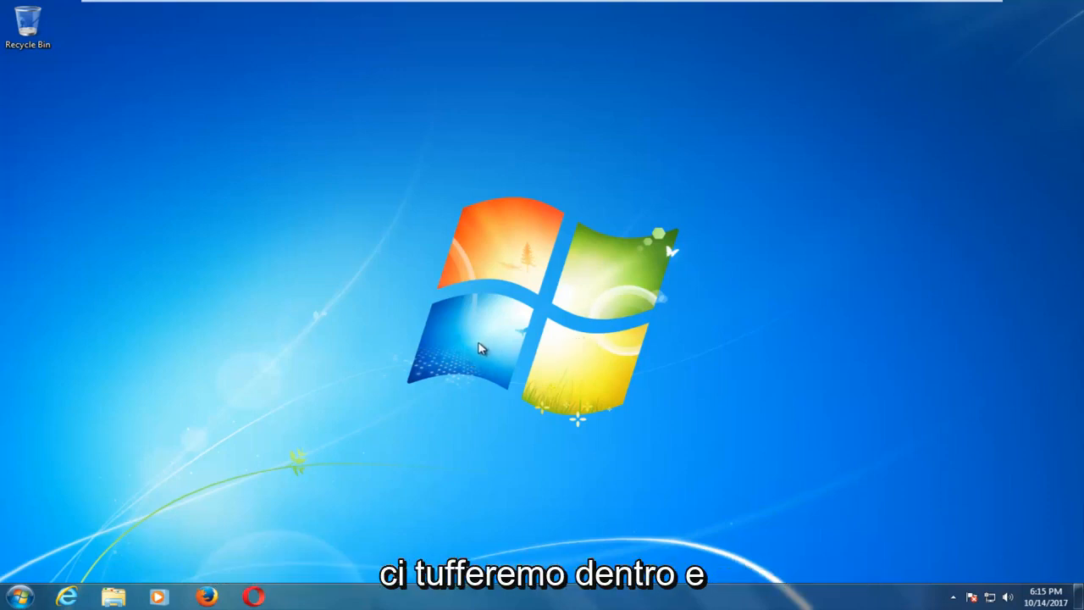
Step: Search 'troub' from the Start menu and launch the Troubleshooting control panel
click(19, 597)
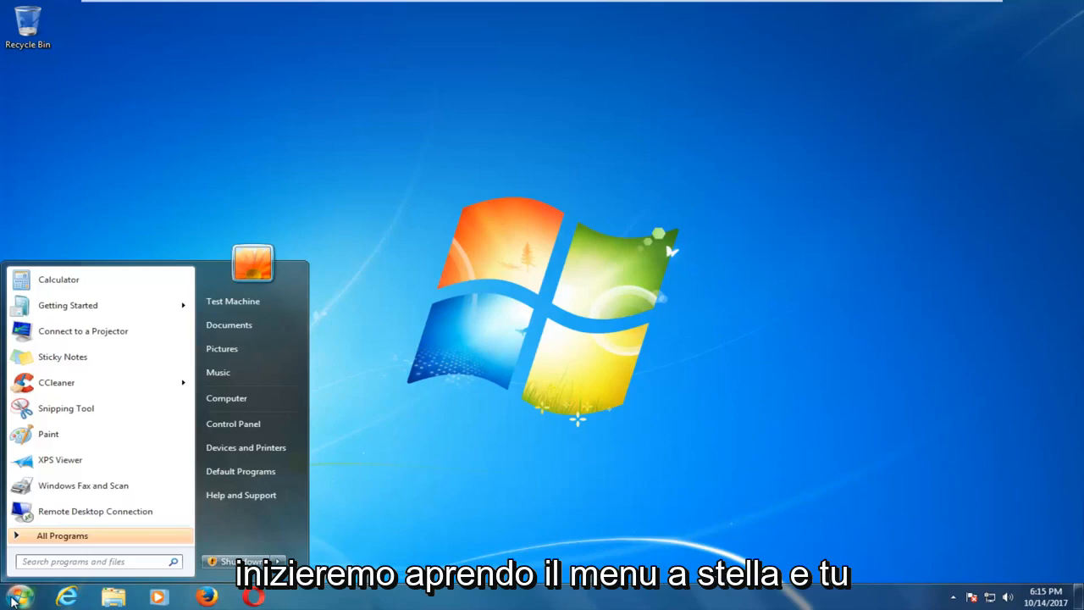
text(troubleshoot)
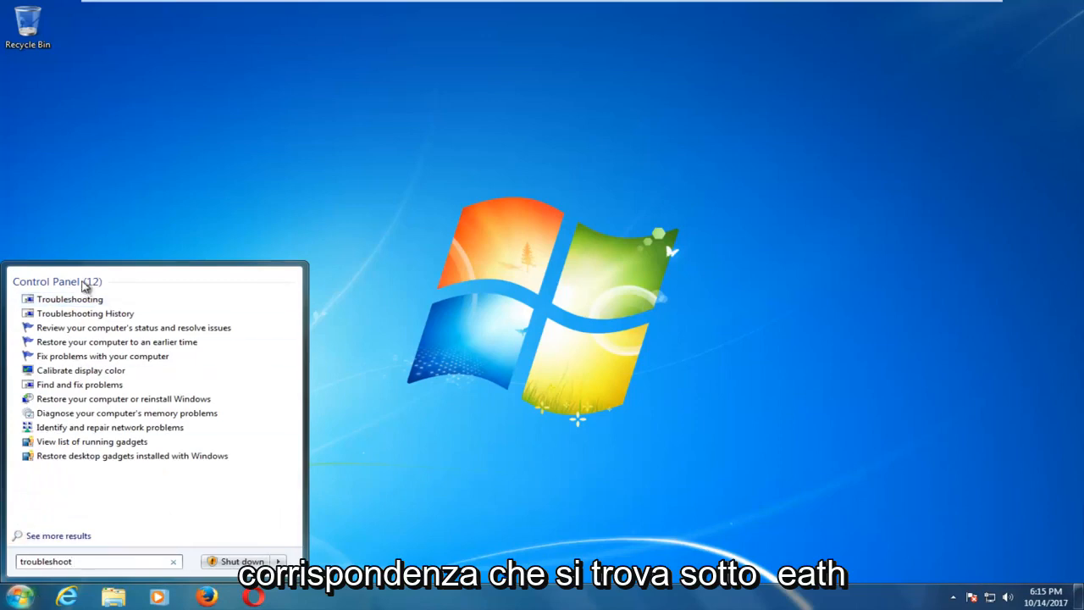
mouse_move(69, 298)
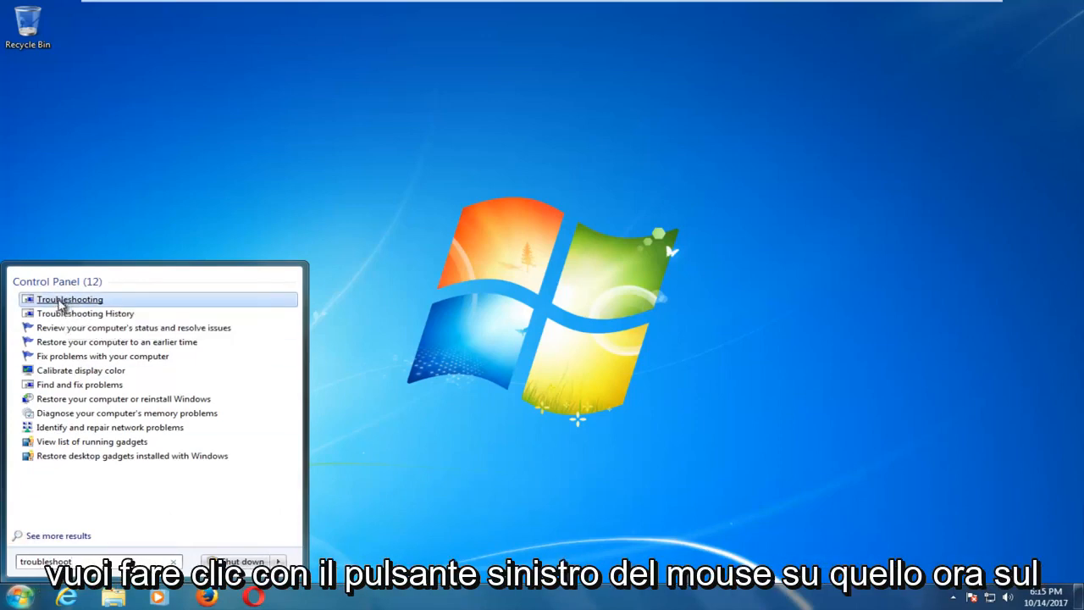
click(70, 298)
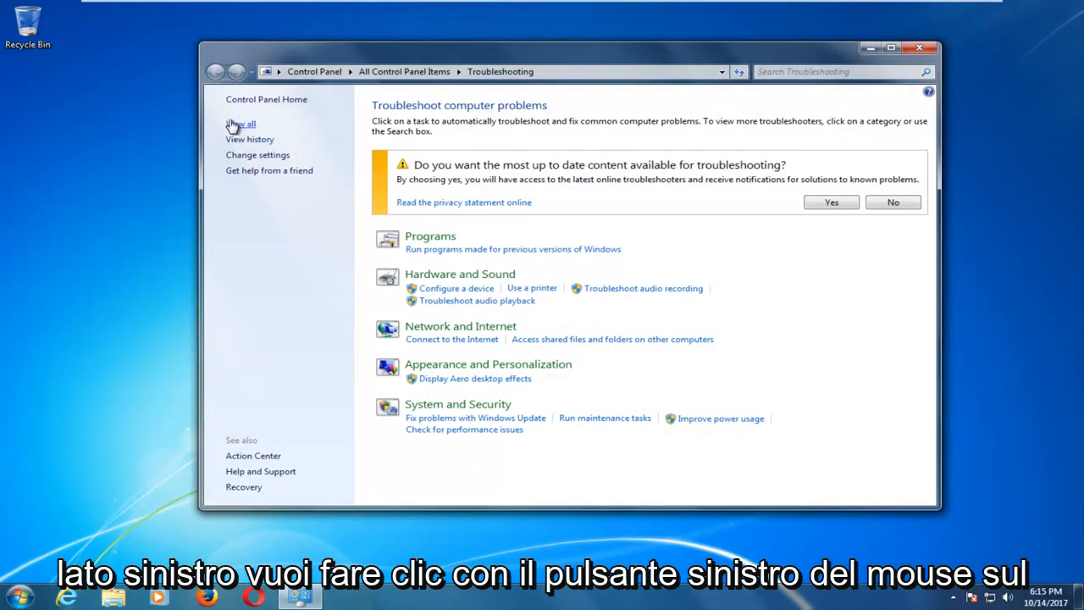
Step: List all troubleshooters and launch the Network Adapter troubleshooter
click(241, 124)
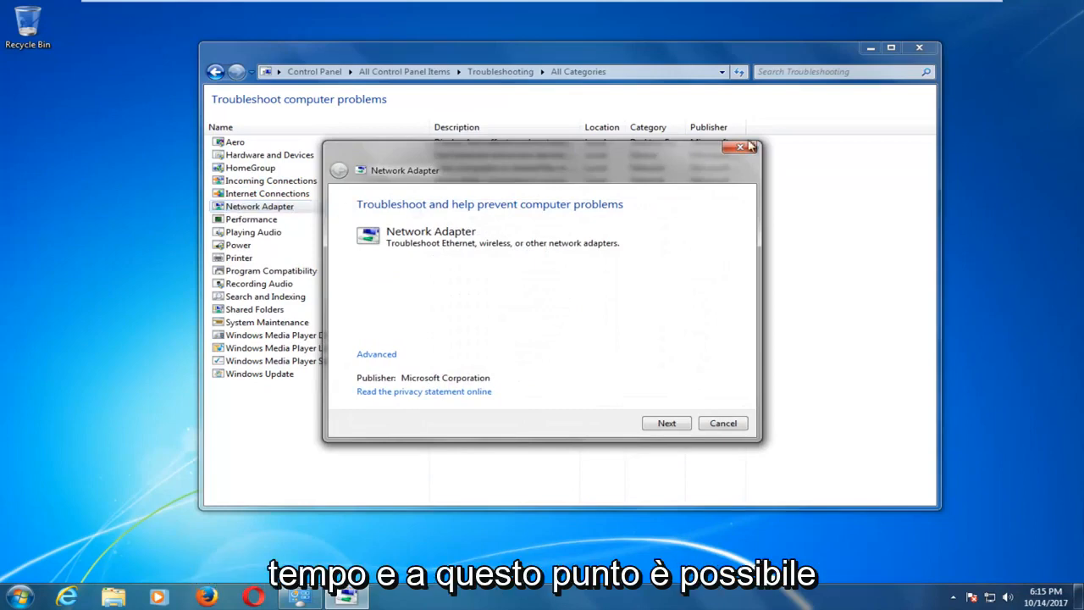
click(870, 47)
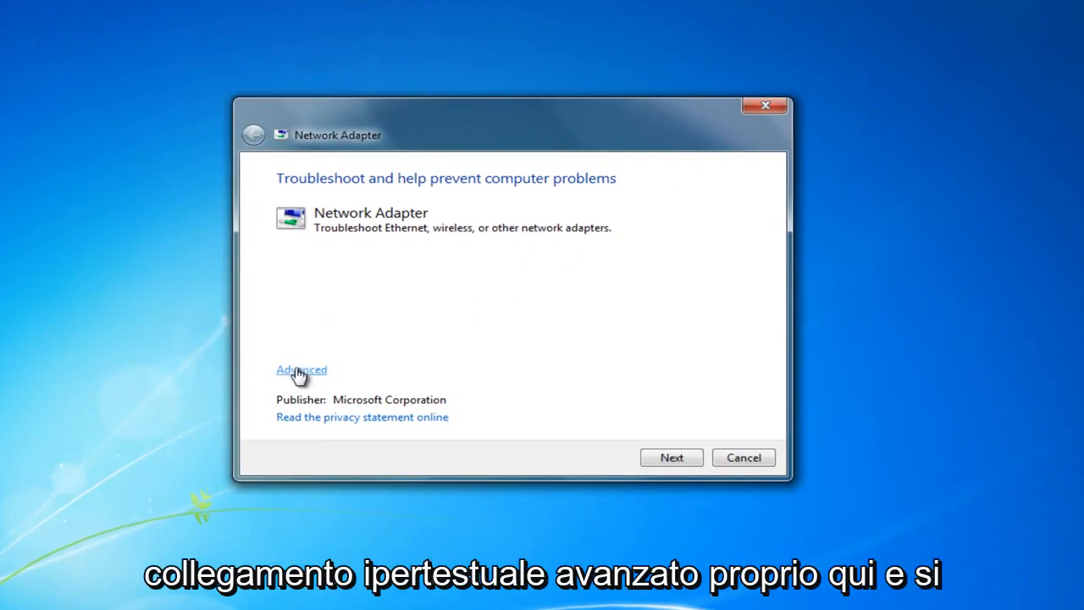
Step: Reveal the Advanced options and enable Apply repairs automatically
click(301, 370)
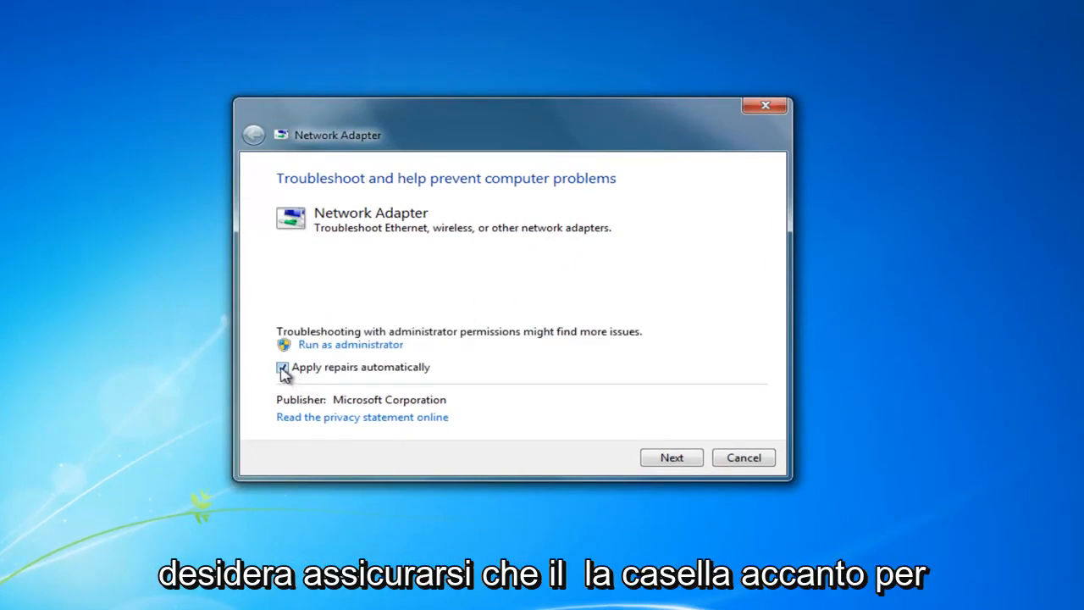
click(281, 366)
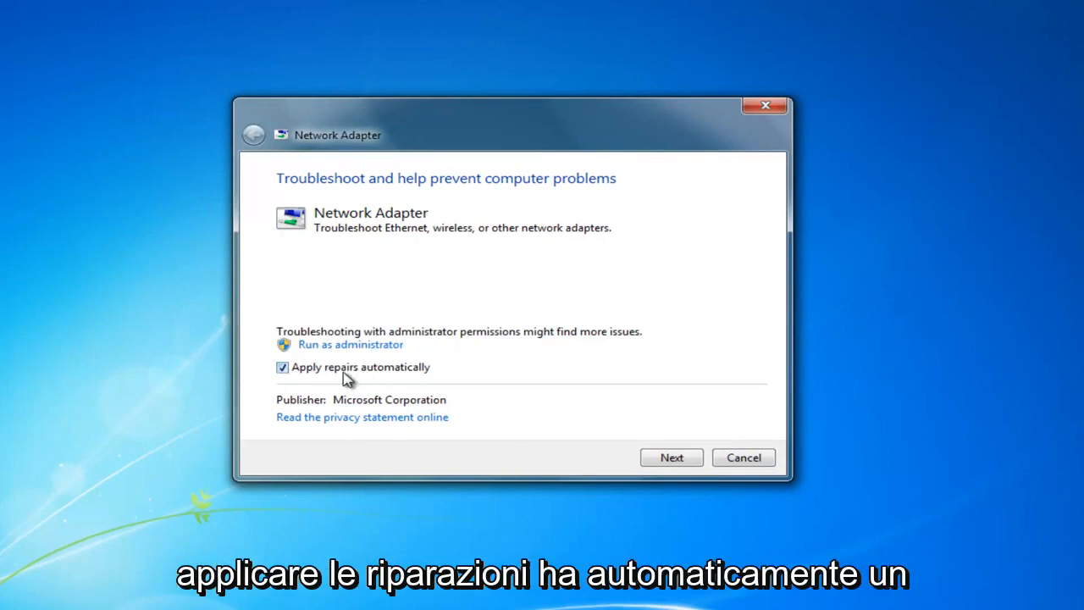
mouse_move(339, 388)
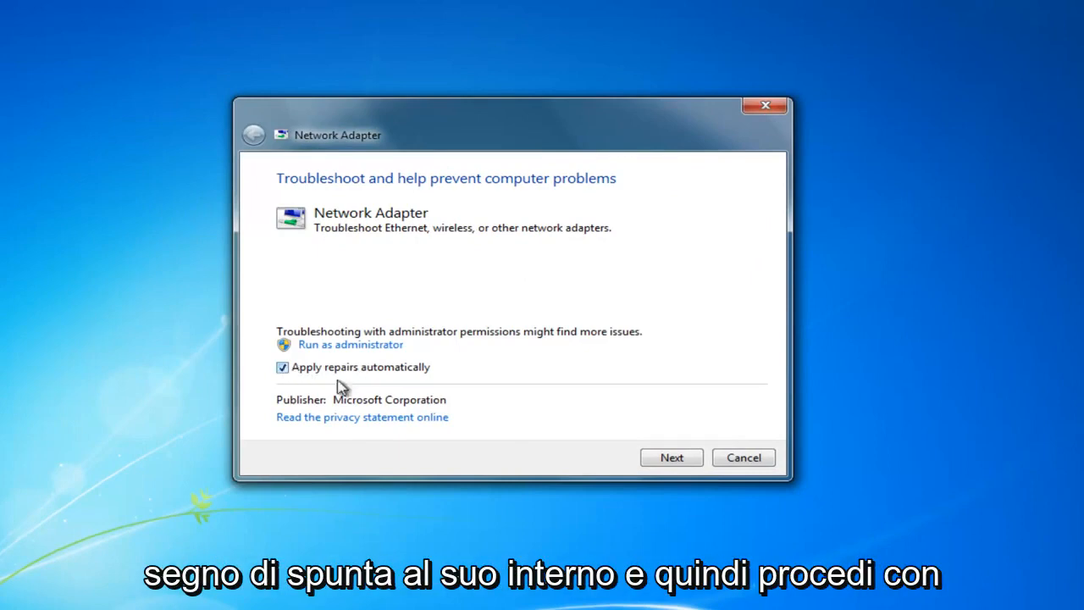
Step: Run the Network Adapter scan until it reports the problem couldn't be identified
click(670, 458)
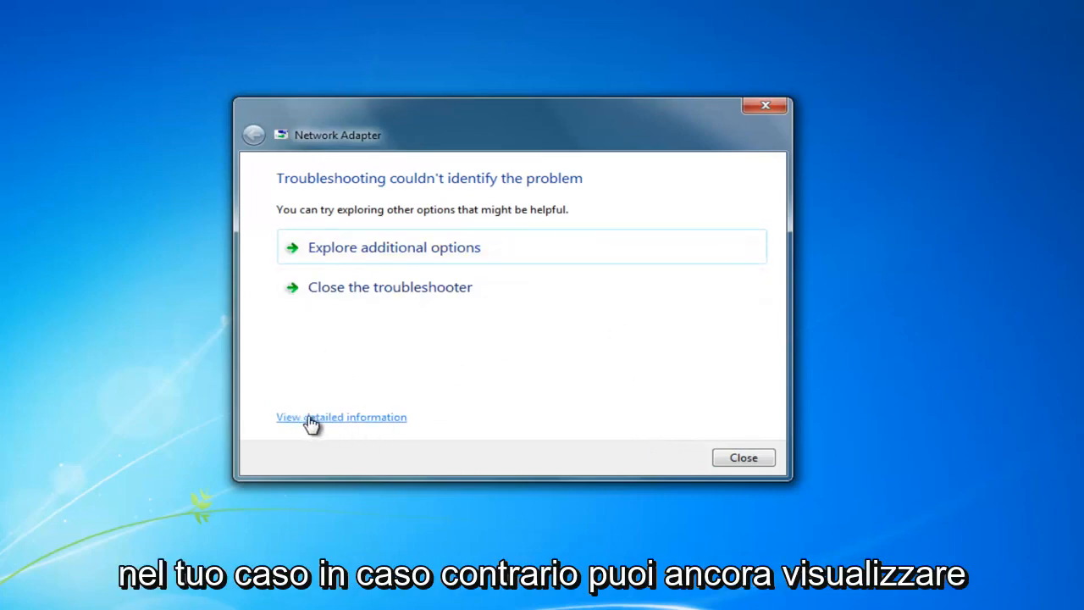
Step: Read the detailed report showing no issues detected, then minimize the troubleshooter to the desktop
click(343, 417)
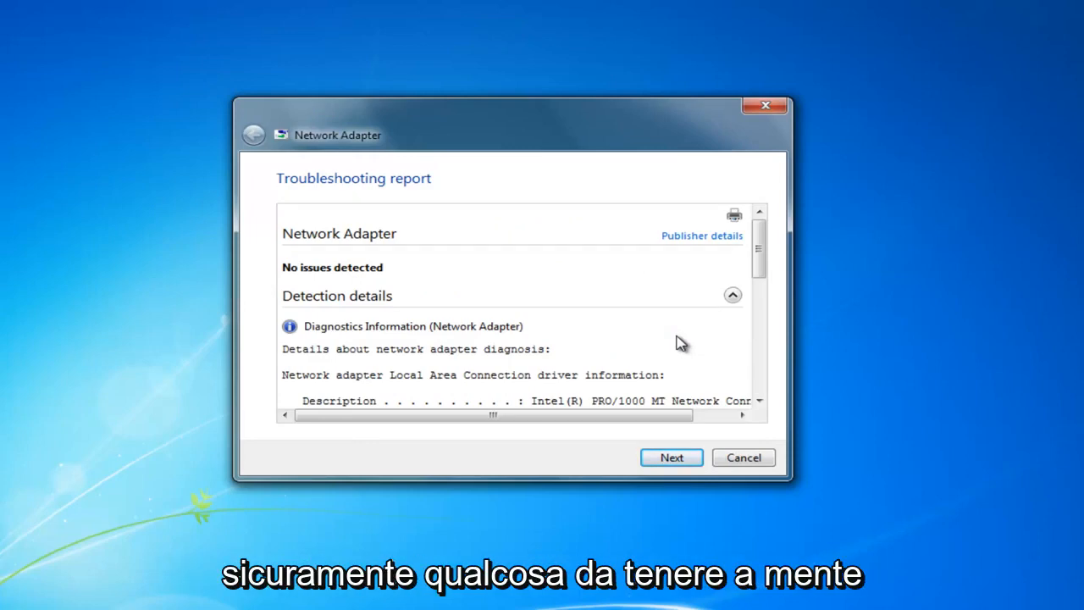
mouse_move(444, 156)
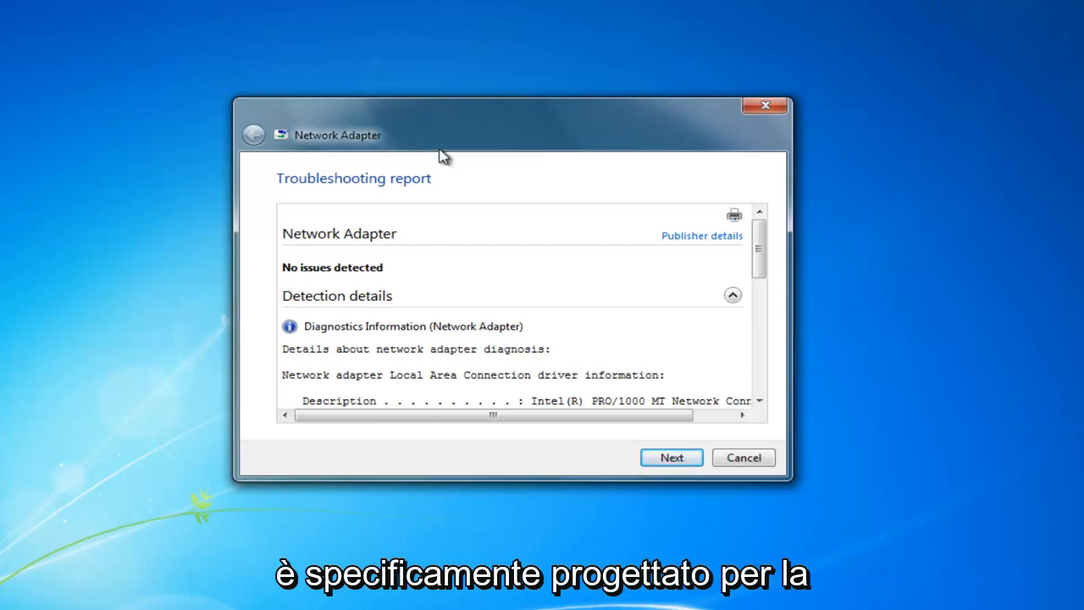
mouse_move(134, 213)
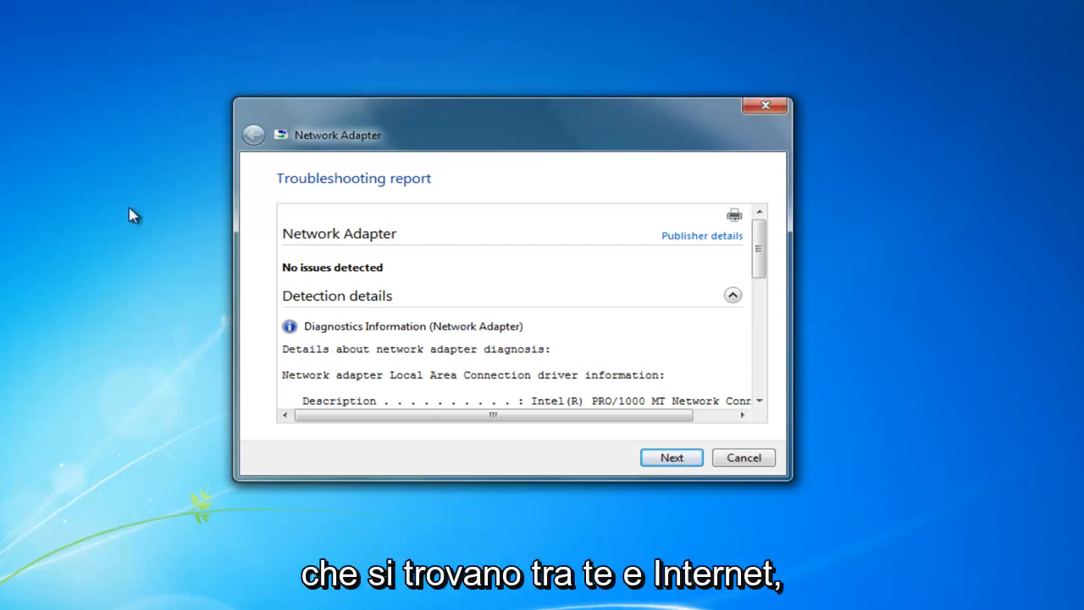
mouse_move(781, 332)
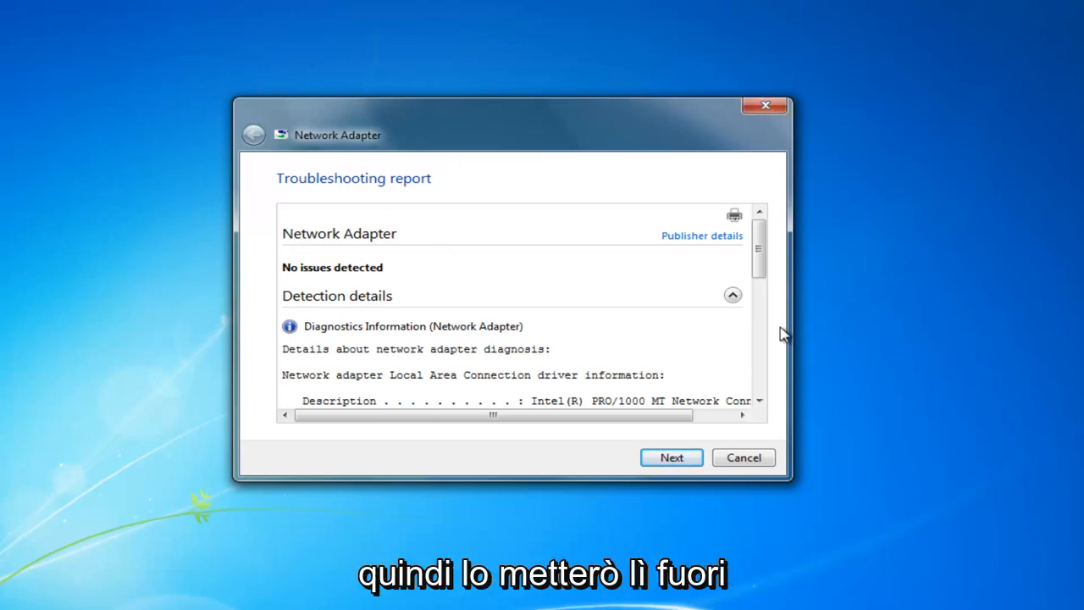
mouse_move(832, 328)
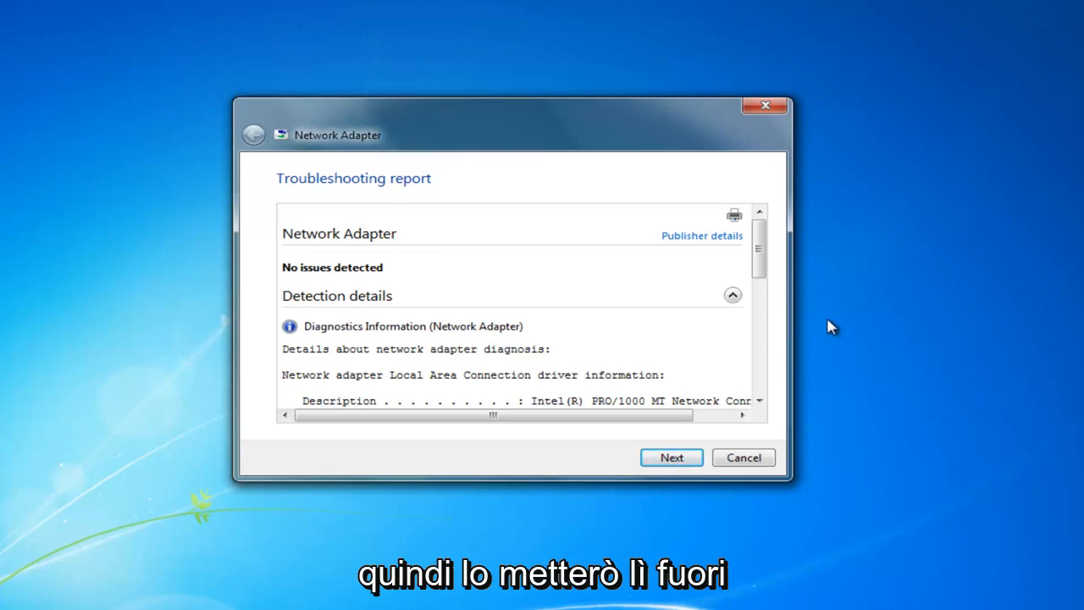
mouse_move(337, 85)
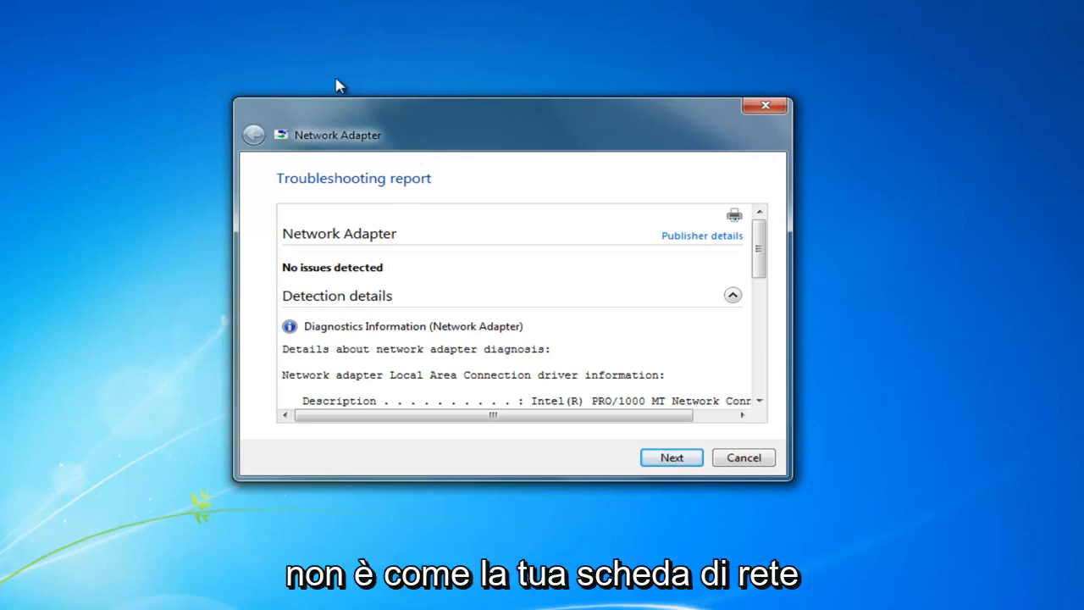
mouse_move(156, 178)
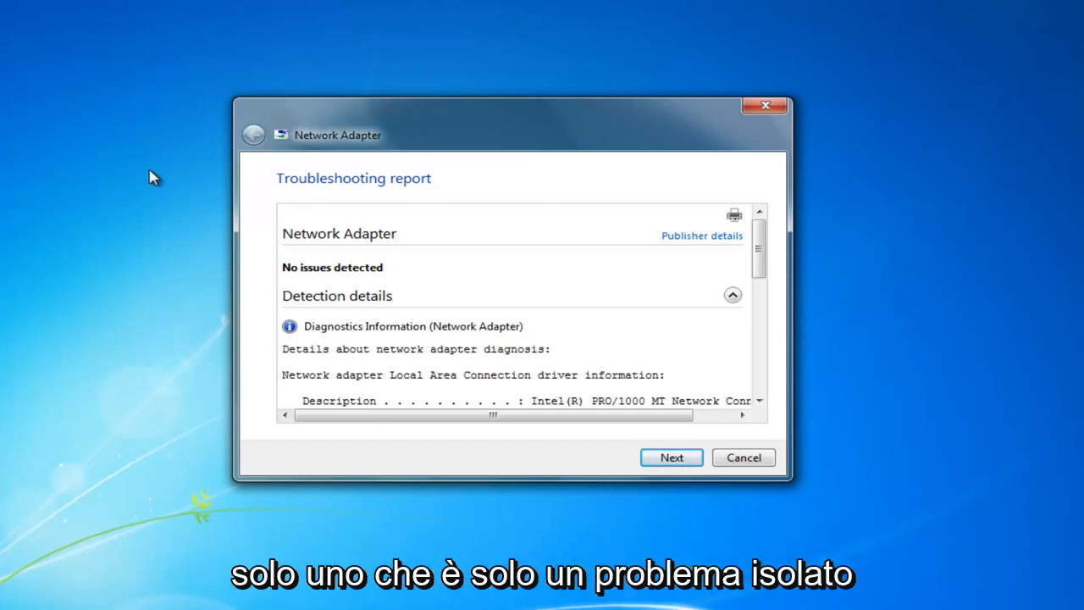
scroll(down, 3)
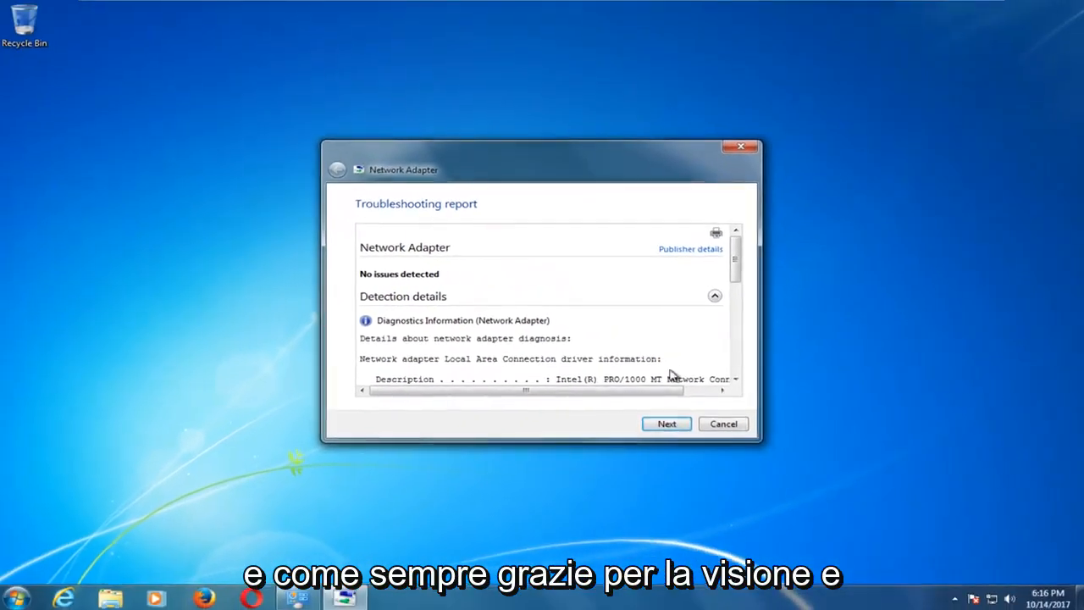
click(721, 423)
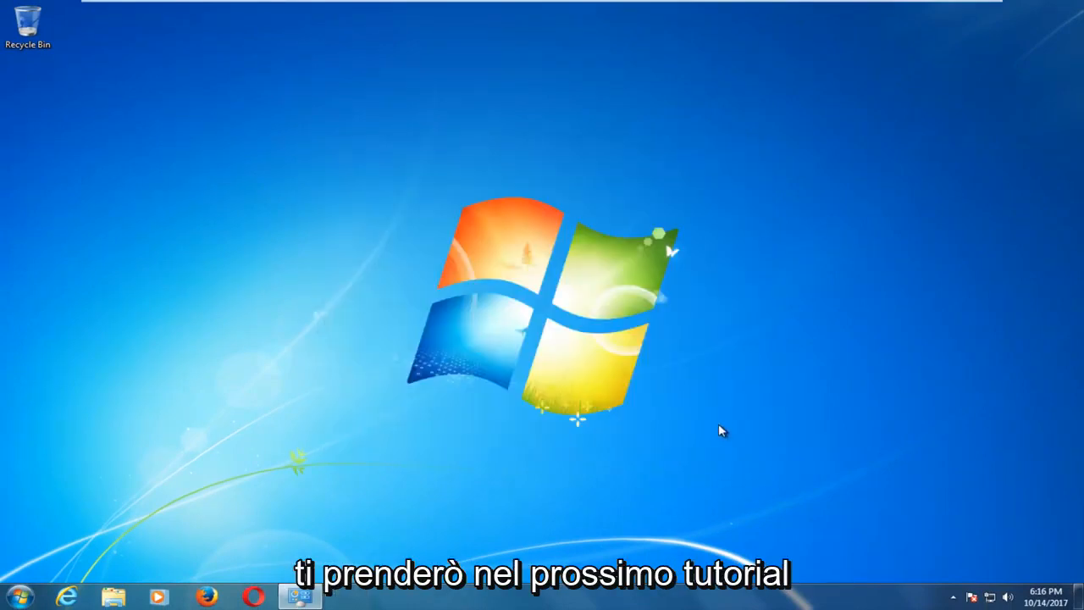